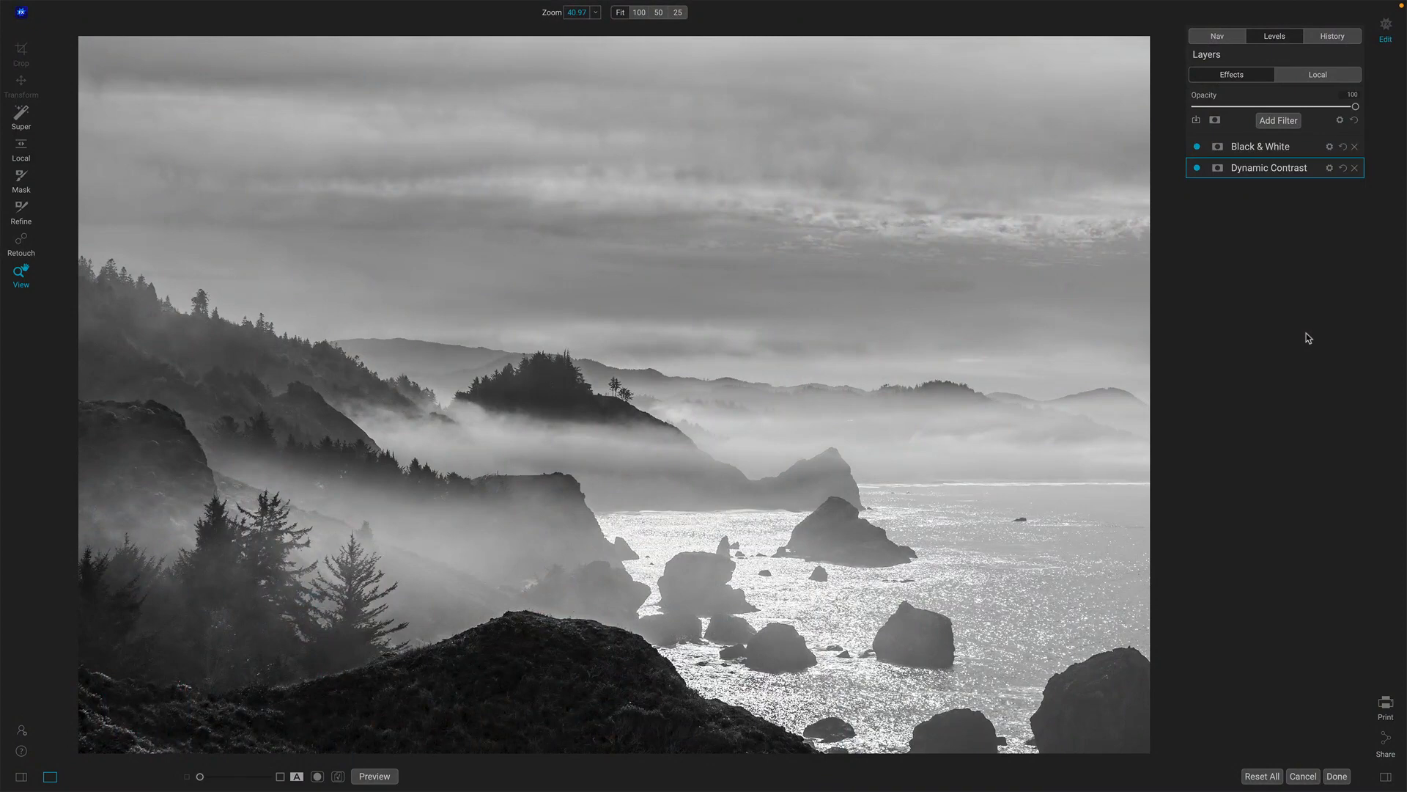
mouse_move(1266, 161)
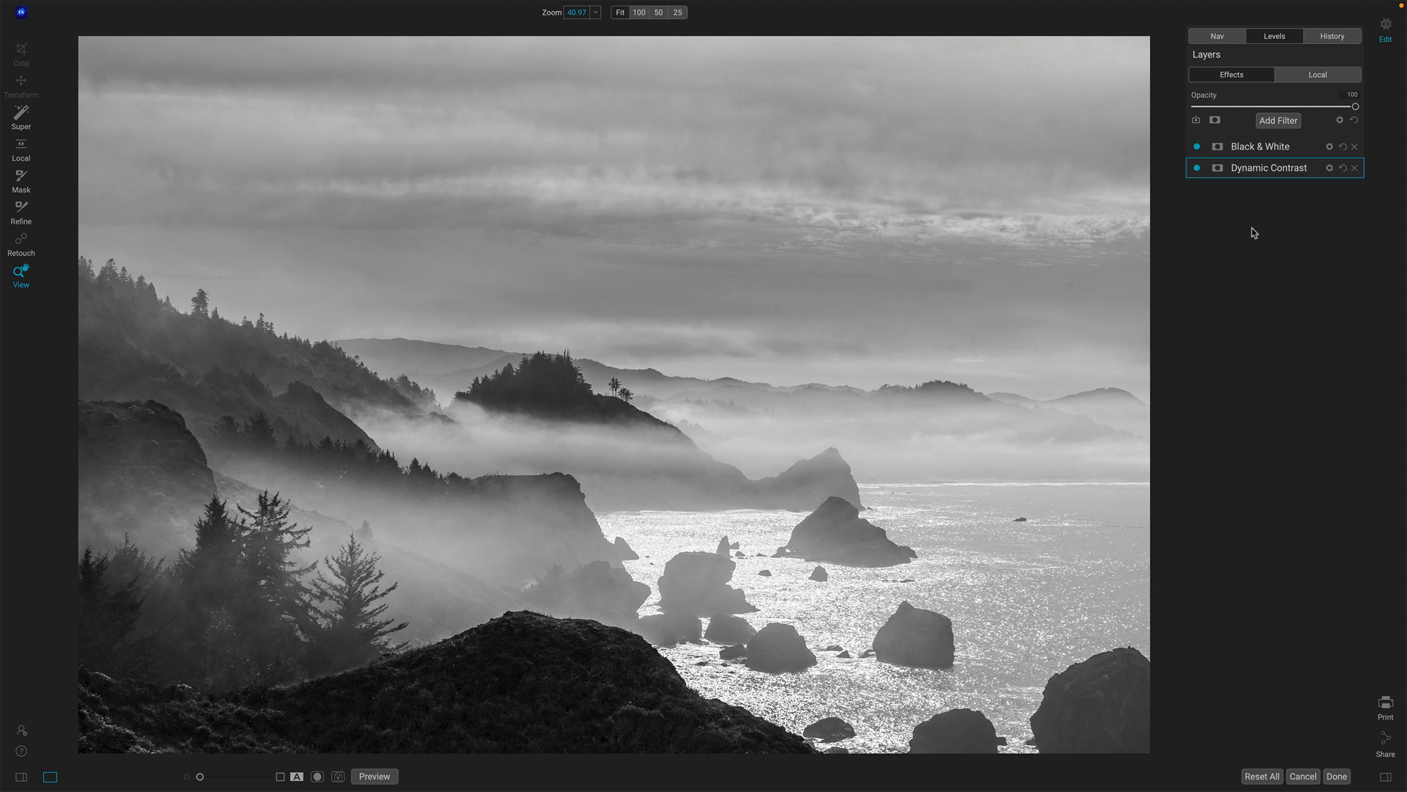
mouse_move(1270, 224)
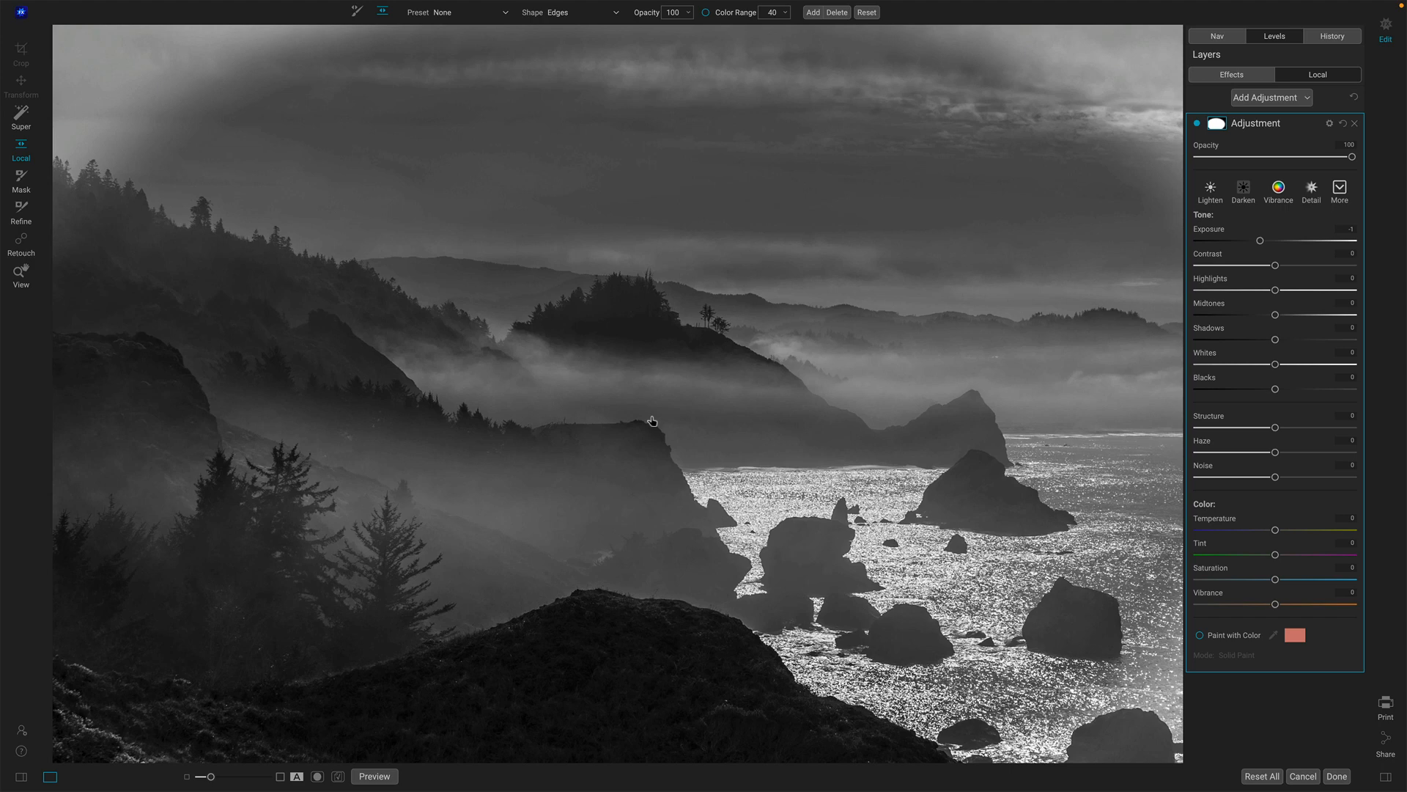
- Draw an elliptical adjustment area, reshape it wide and short, and nudge it down over the misty headland
left_click_drag(633, 405, 680, 405)
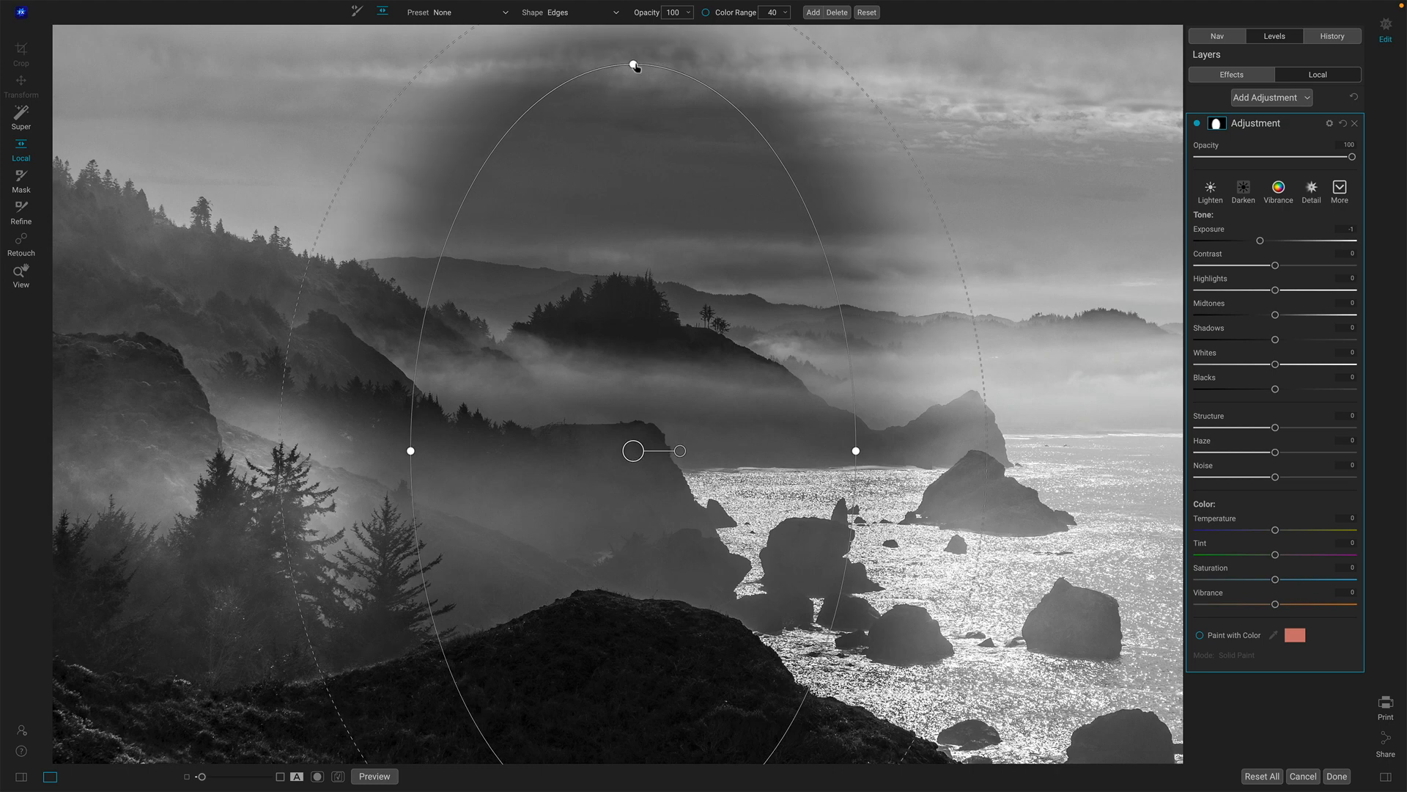
left_click_drag(635, 65, 633, 325)
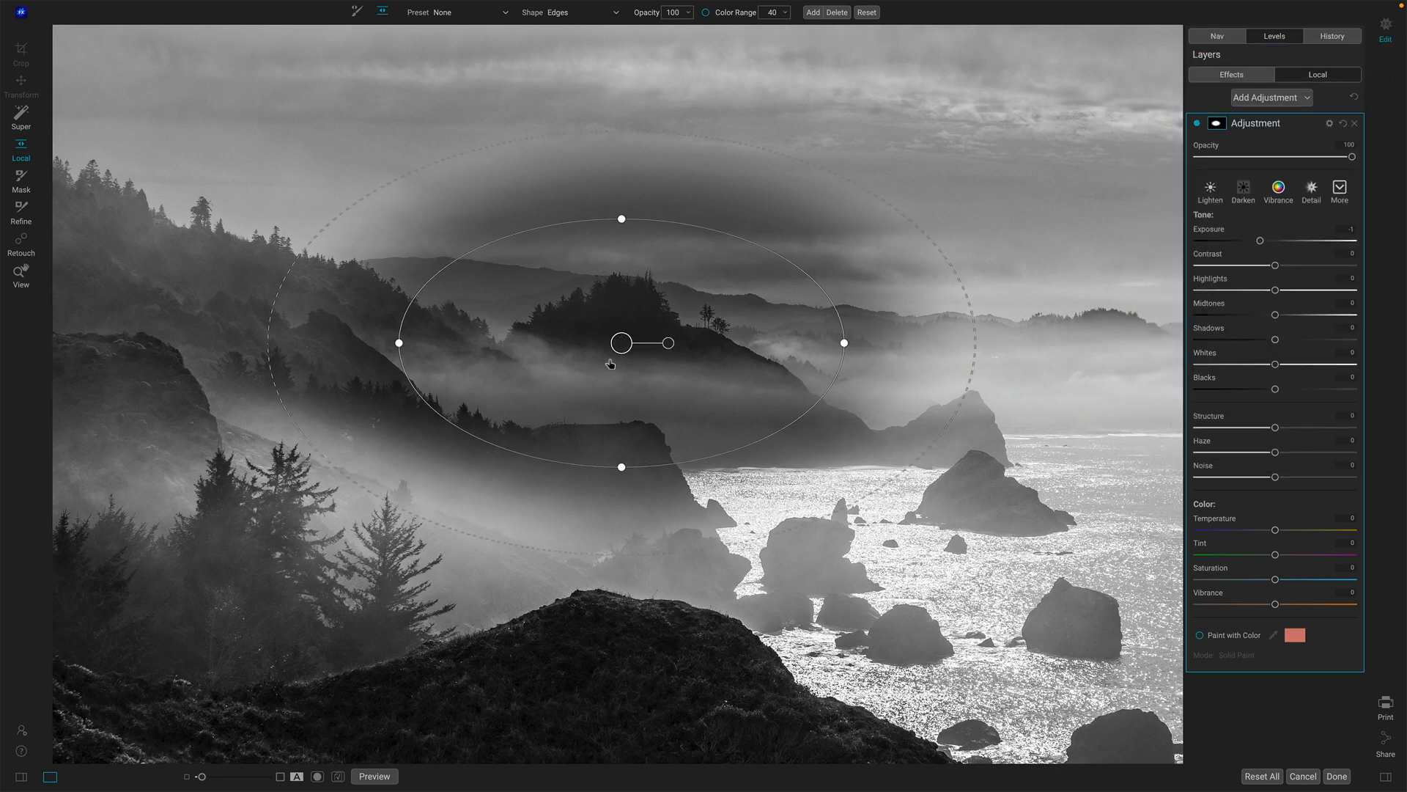
left_click_drag(621, 342, 614, 359)
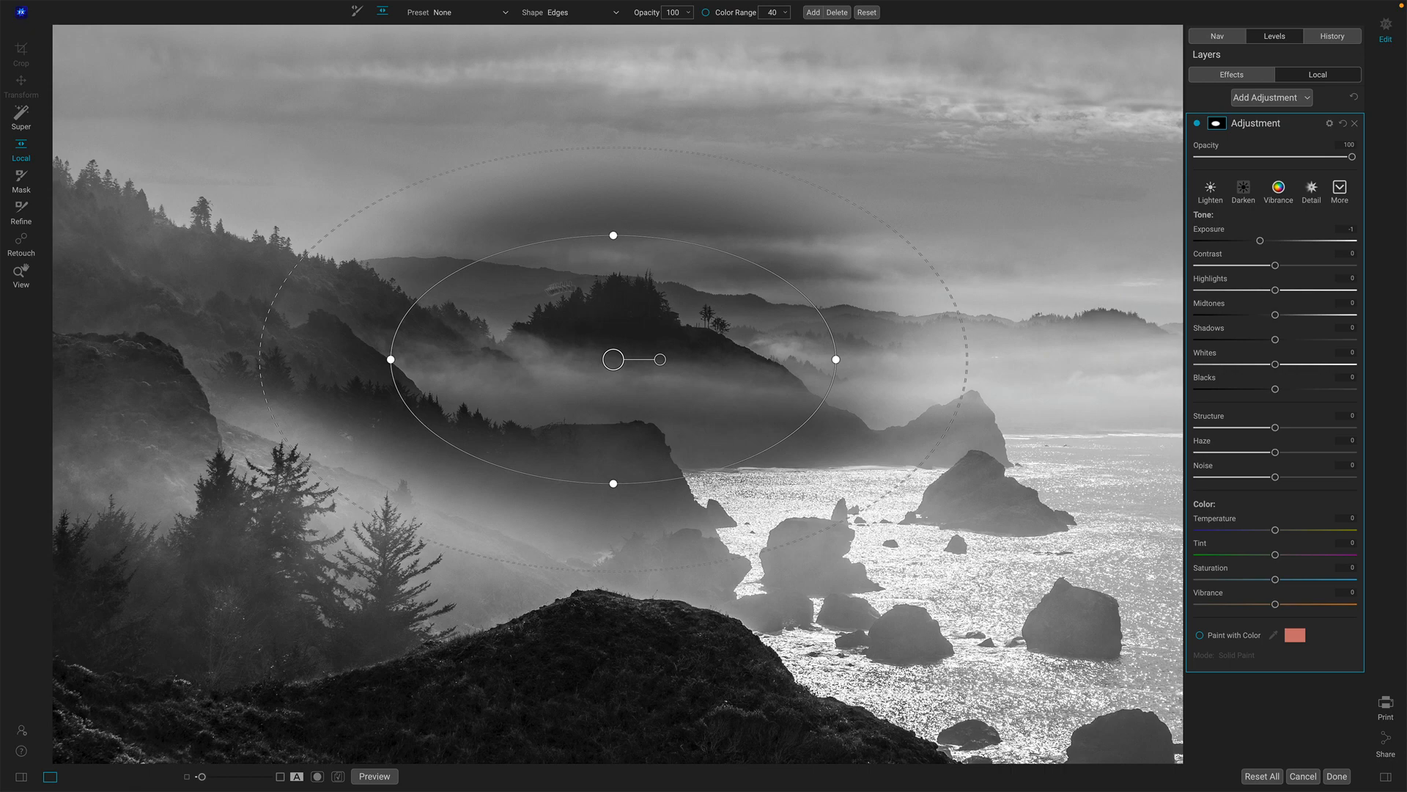
mouse_move(964, 351)
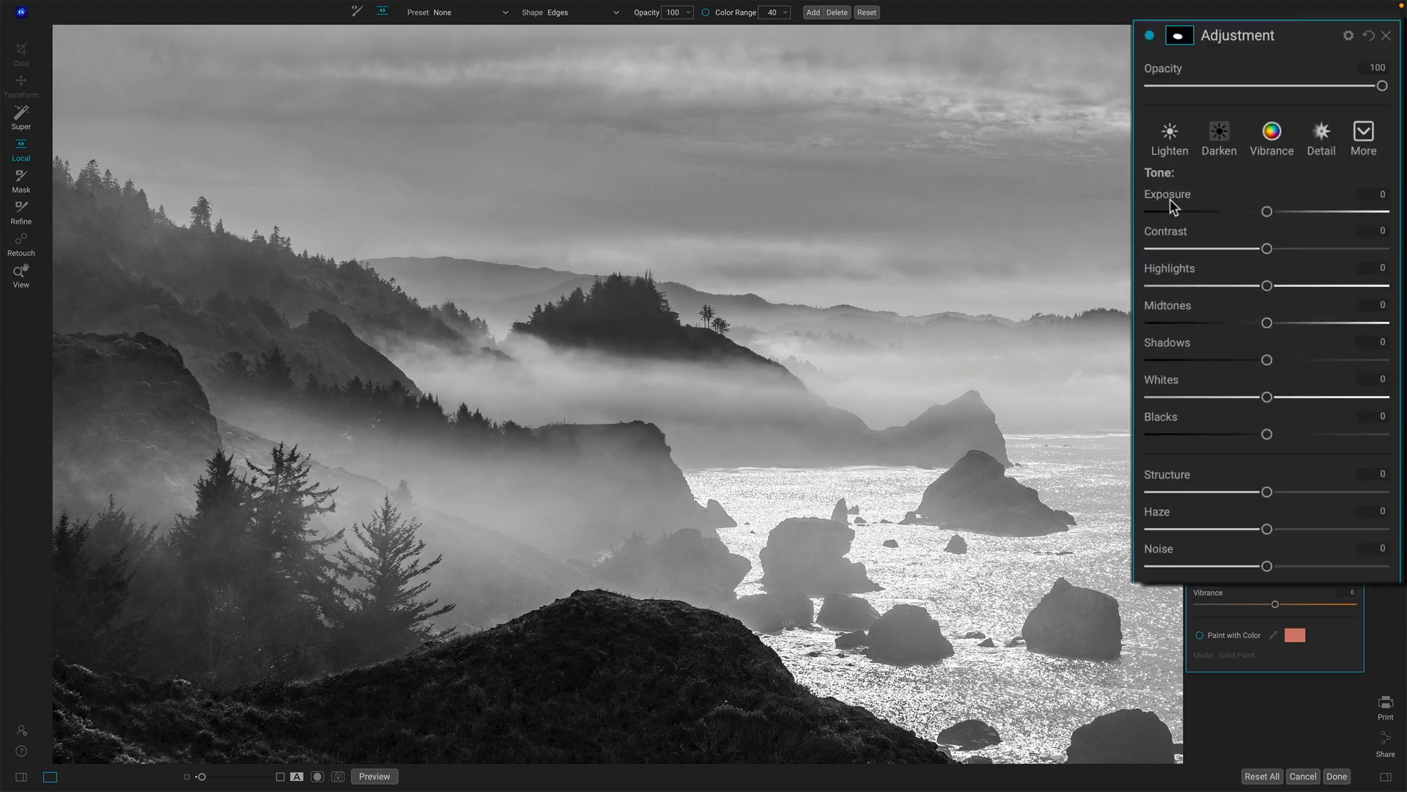
mouse_move(1216, 292)
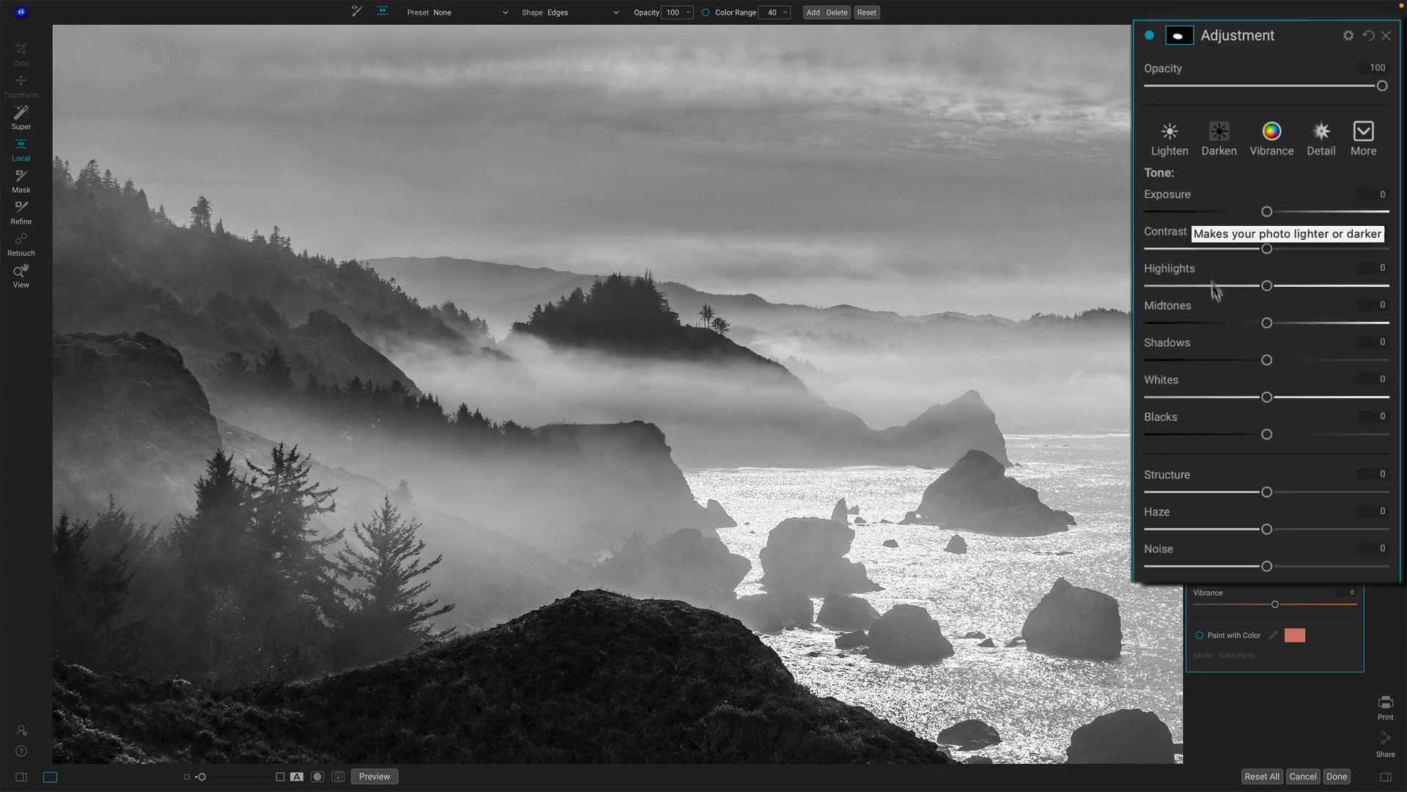
- Set the masked area's midtones to 6 and shadows to -6
left_click_drag(1266, 323, 1273, 322)
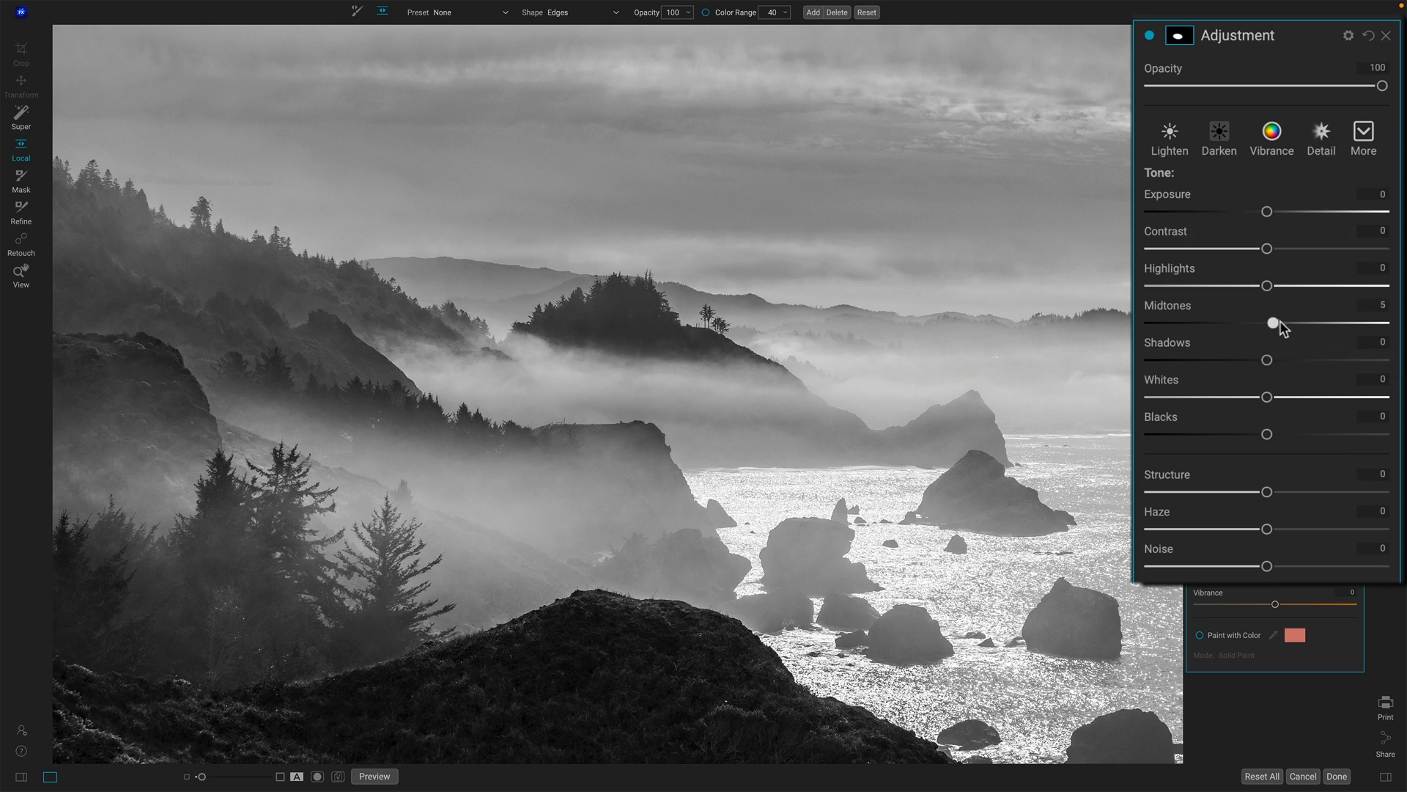
left_click_drag(1271, 323, 1269, 323)
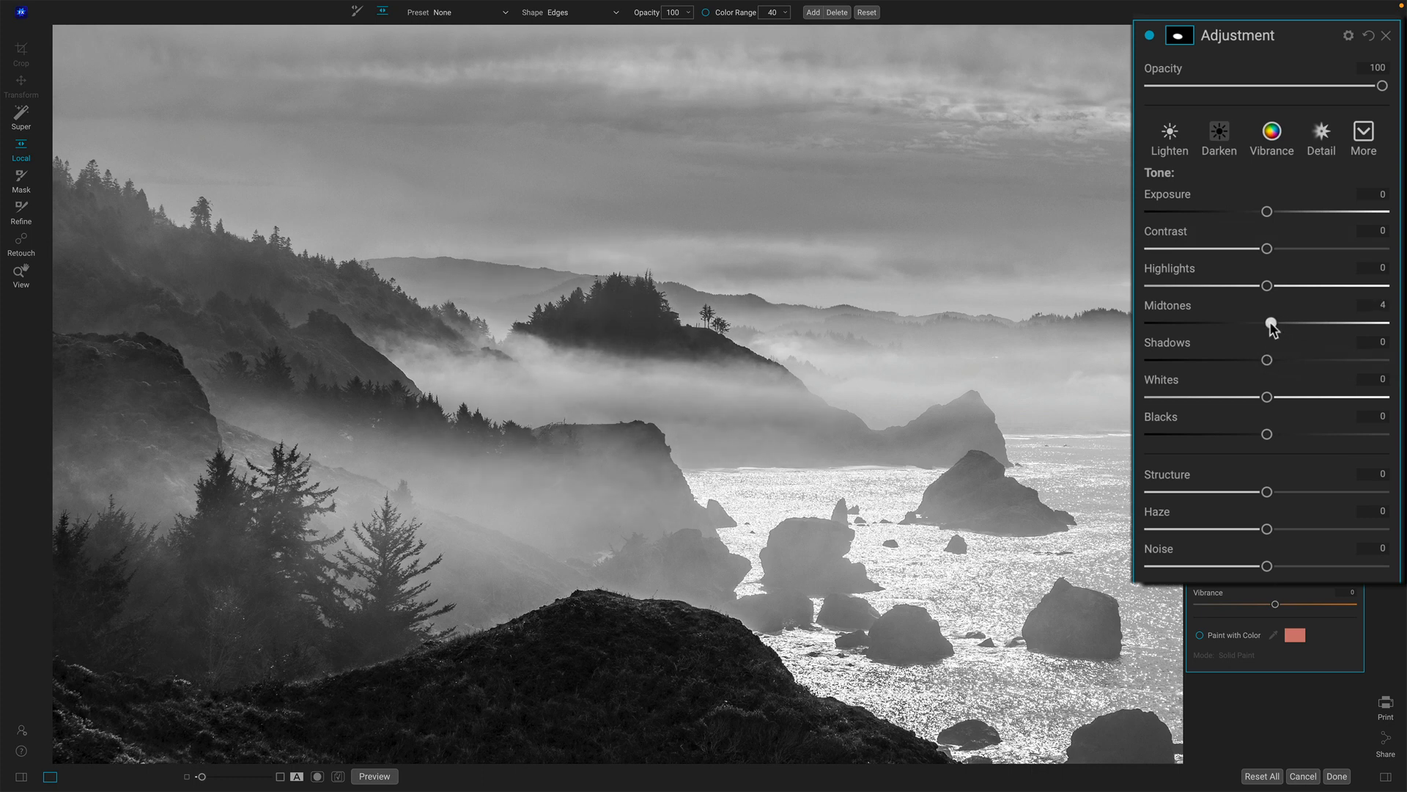
left_click_drag(1268, 322, 1274, 322)
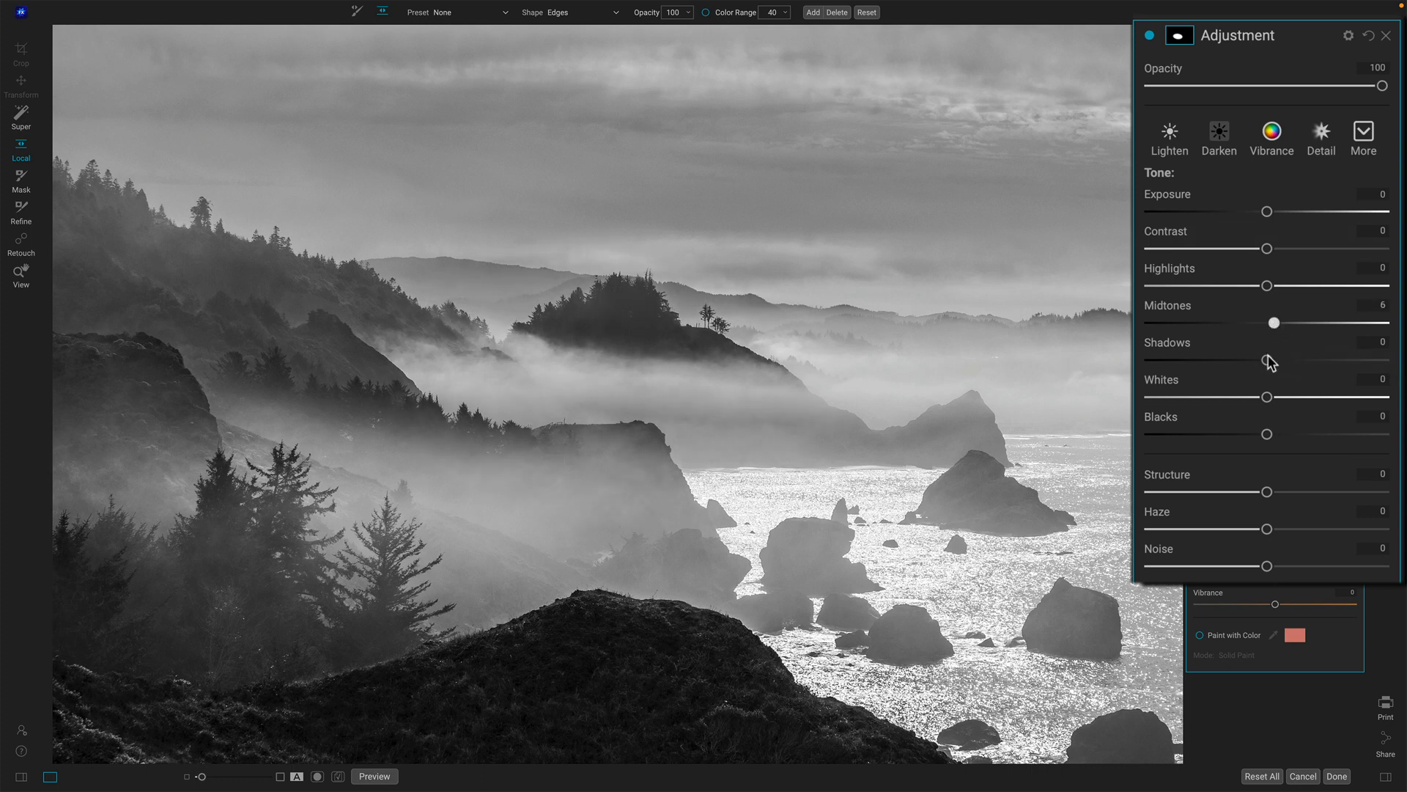
left_click_drag(1267, 360, 1261, 360)
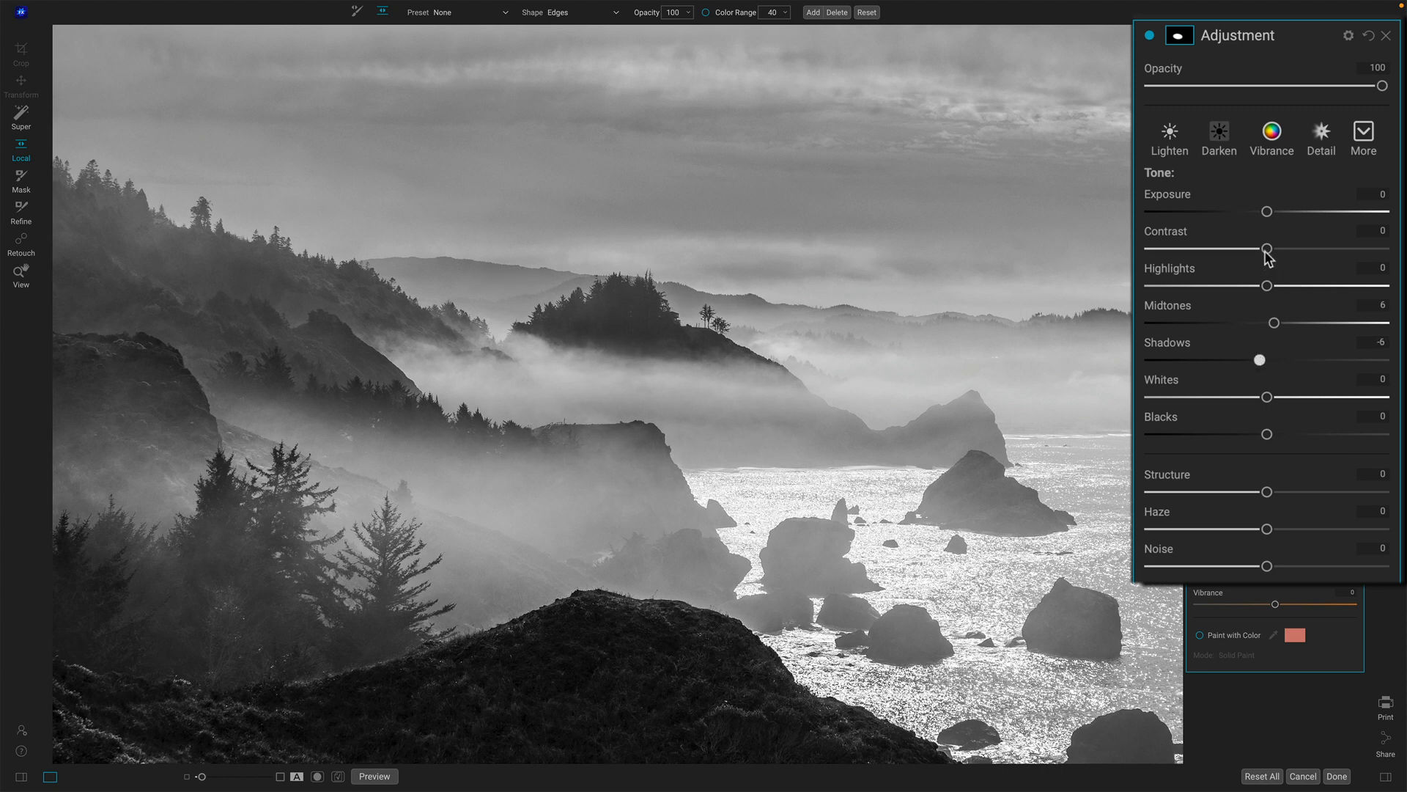
- Raise the mist's contrast to 22 and set haze to 7
left_click_drag(1266, 249, 1268, 248)
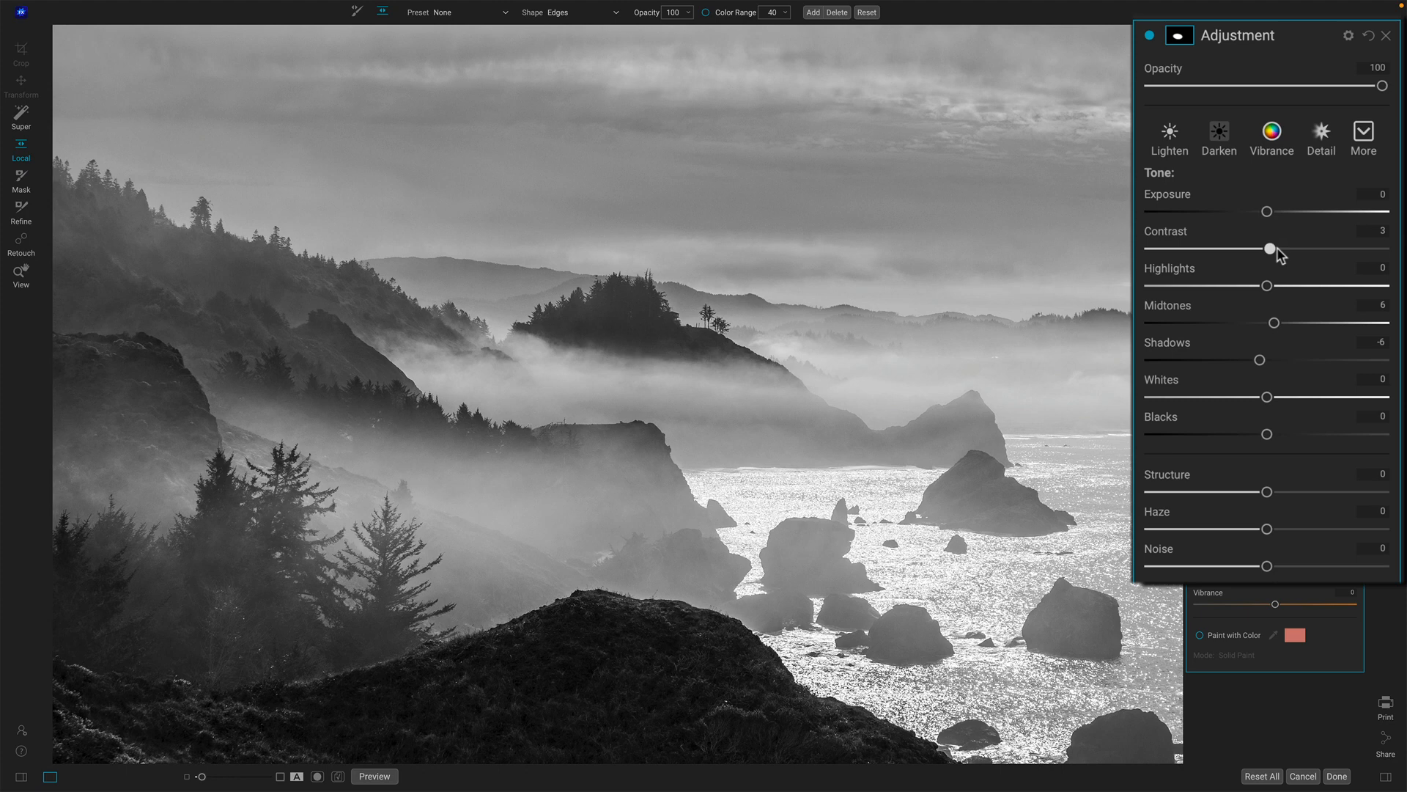
left_click_drag(1269, 249, 1294, 249)
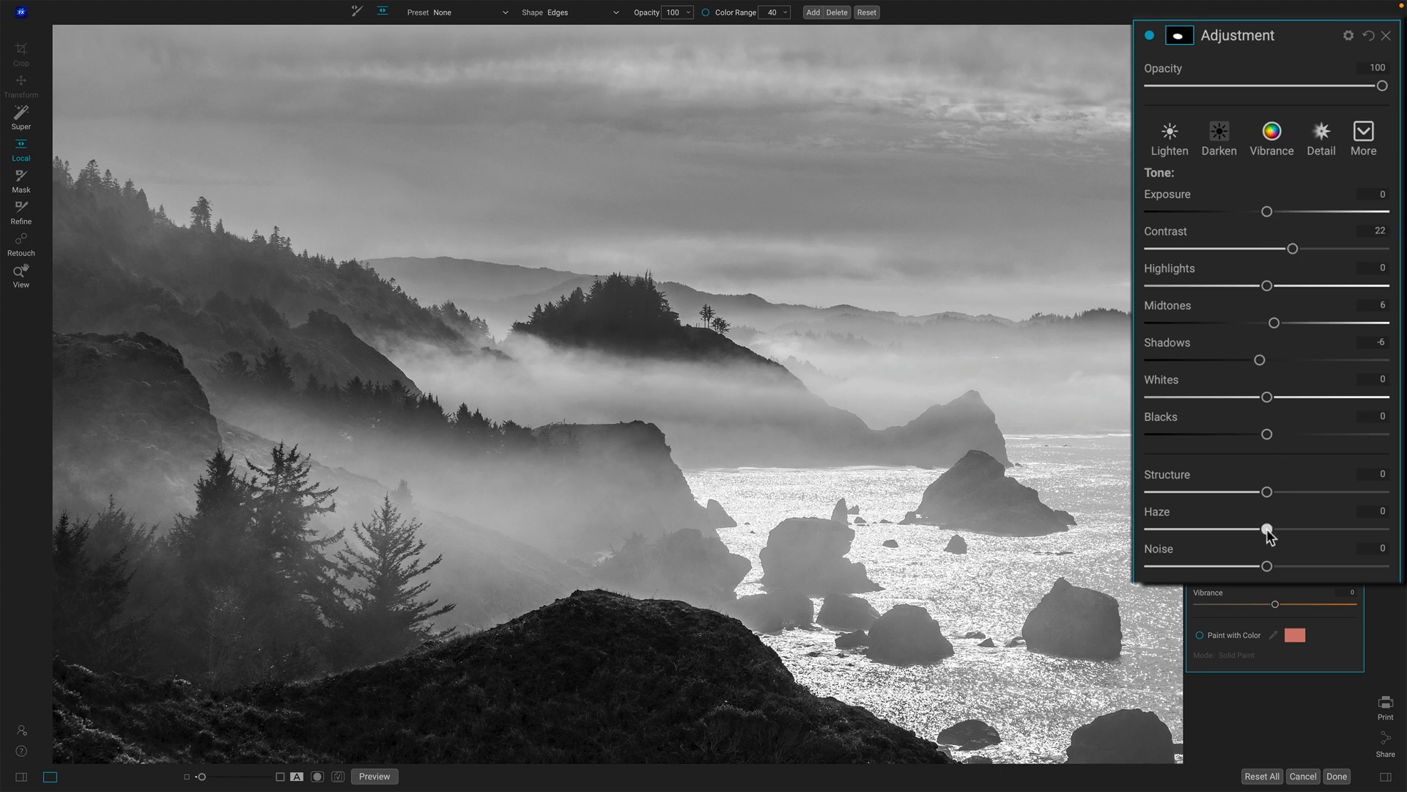
left_click_drag(1266, 528, 1279, 529)
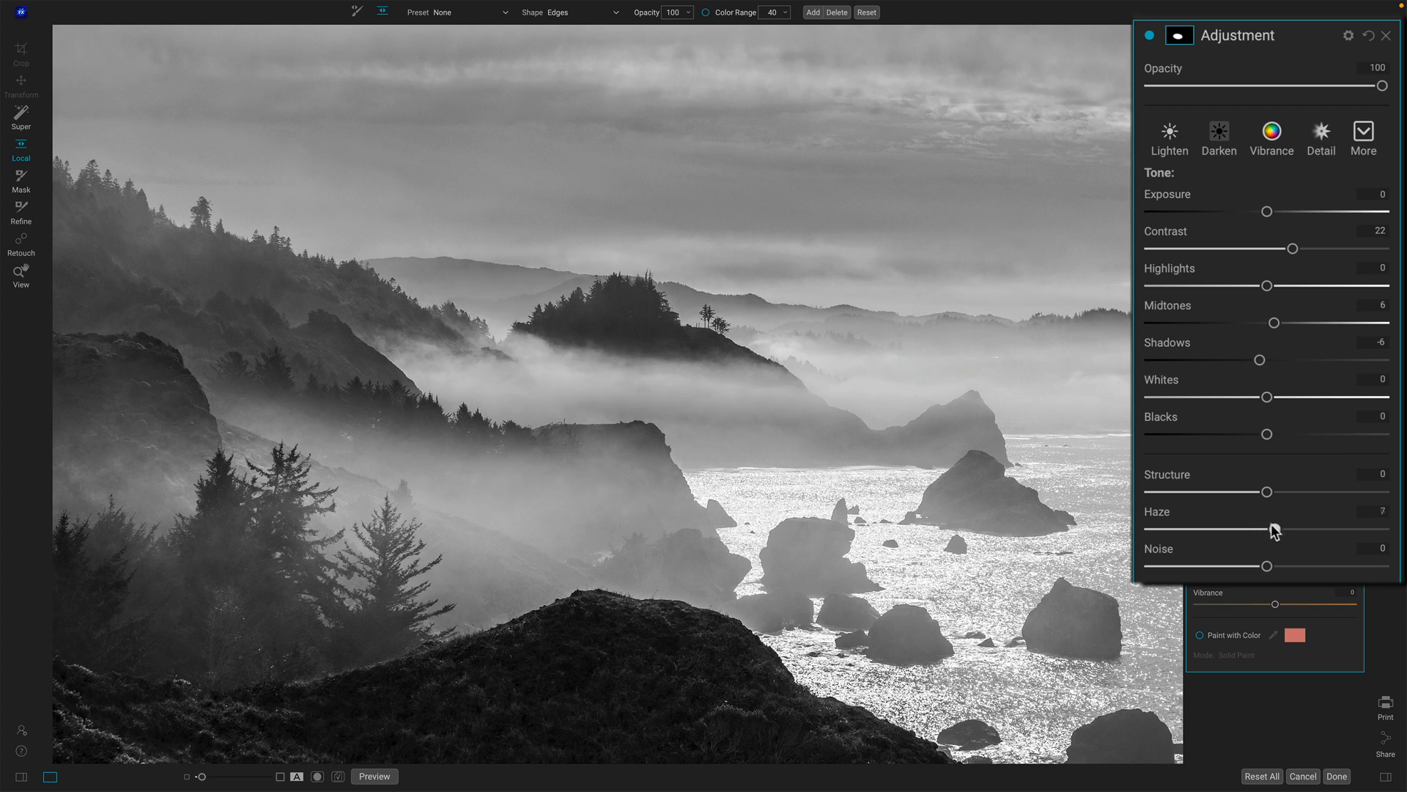
left_click_drag(1275, 528, 1268, 529)
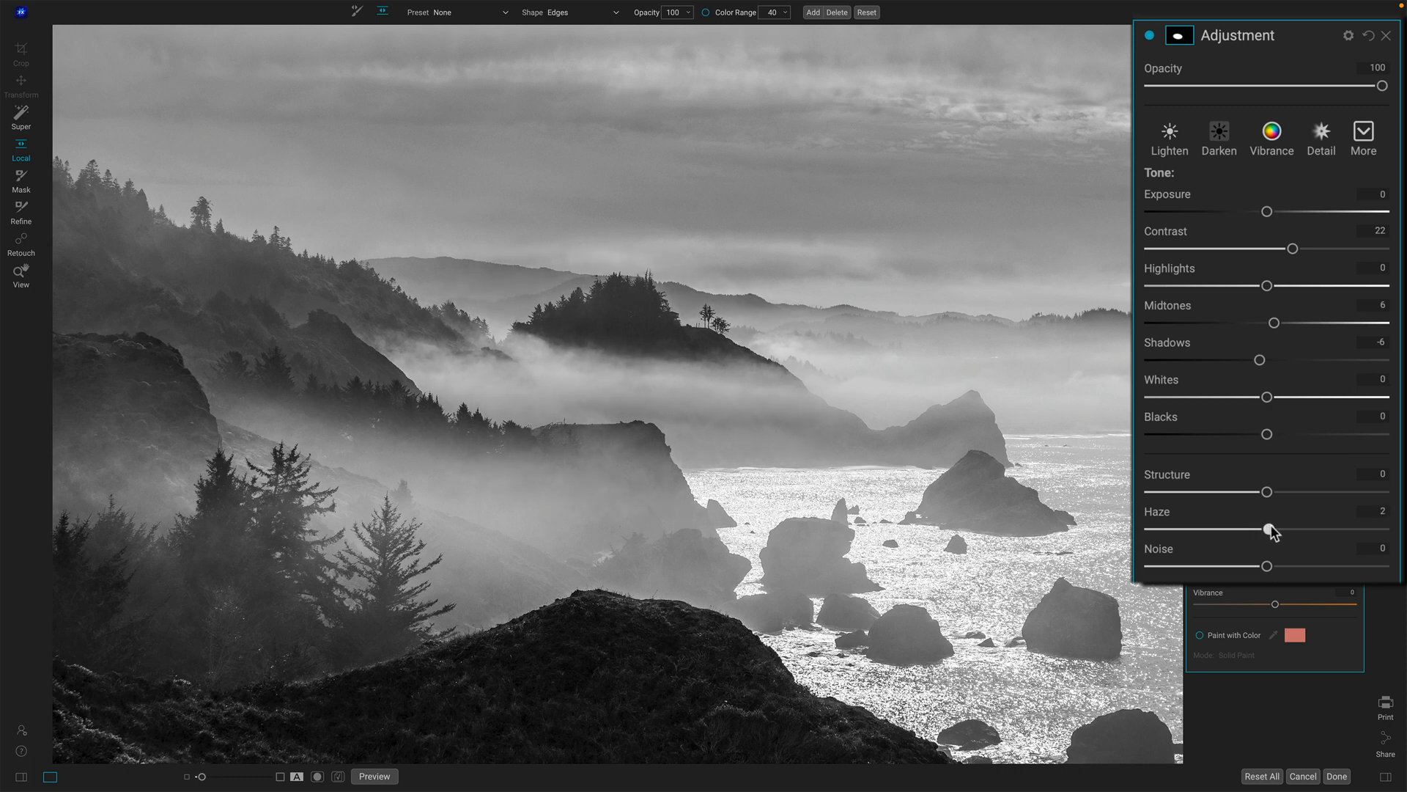
left_click_drag(1267, 529, 1274, 528)
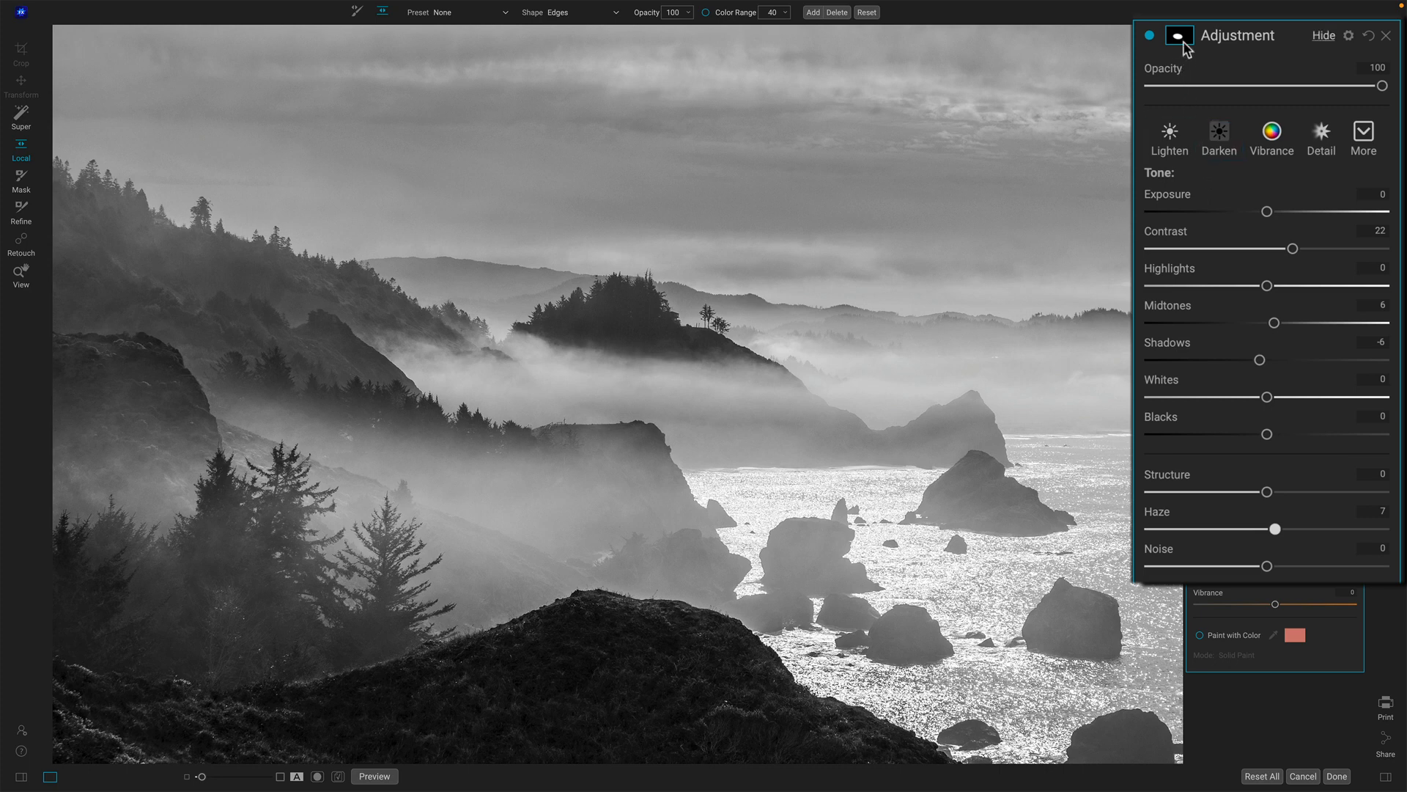
- Show the Mask AI options, preview the elliptical mask in black and white, then return to the normal photo view
left_click(1178, 36)
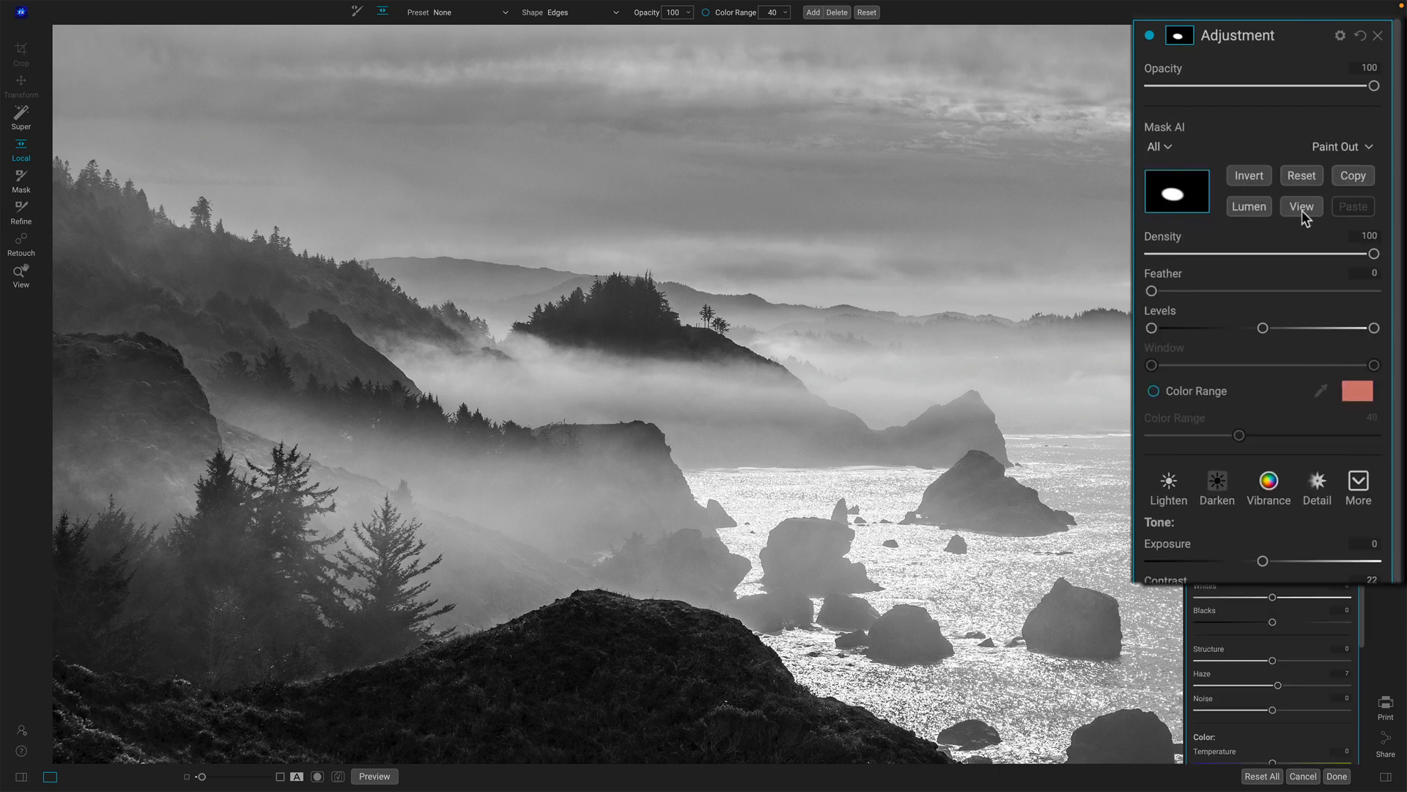
left_click(1300, 205)
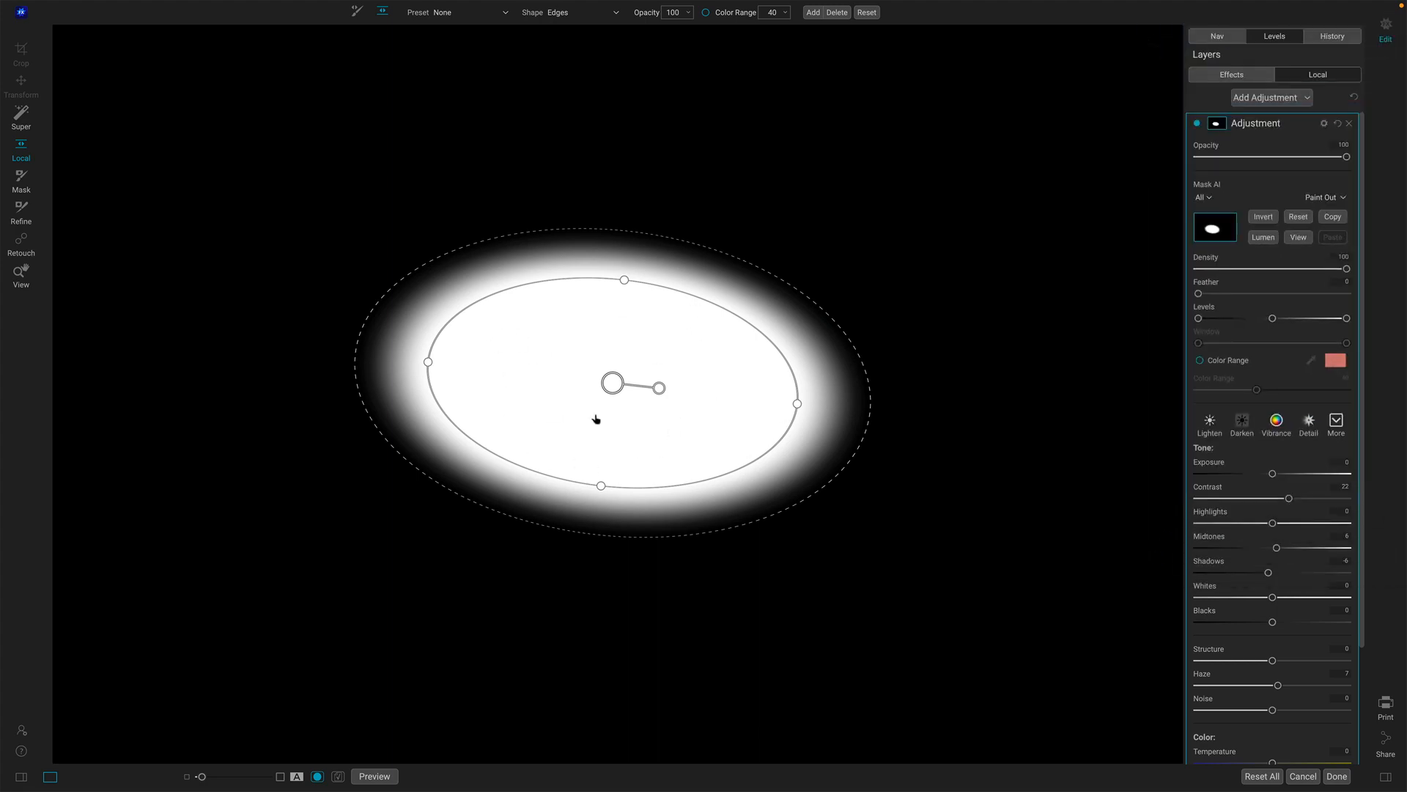
left_click(1297, 236)
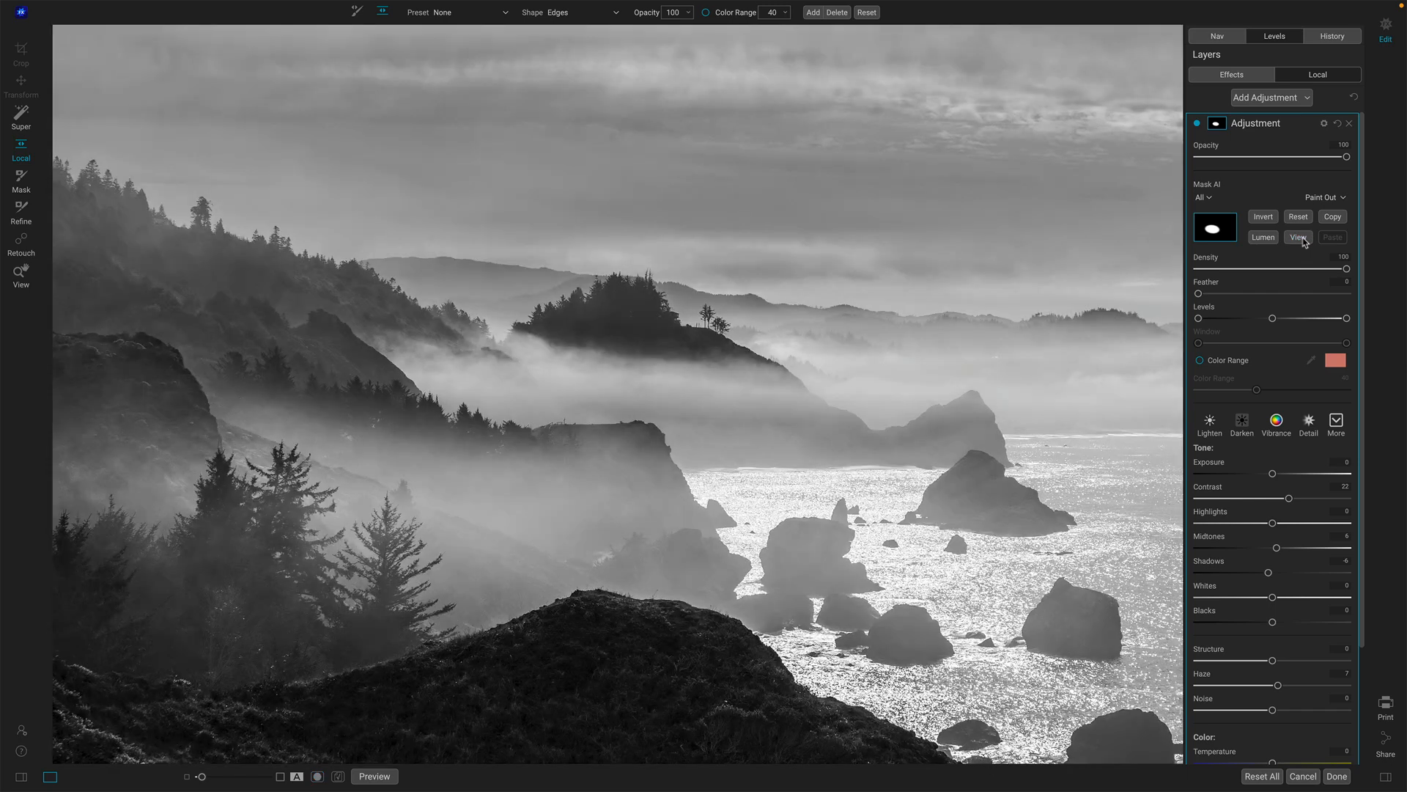
left_click(1296, 236)
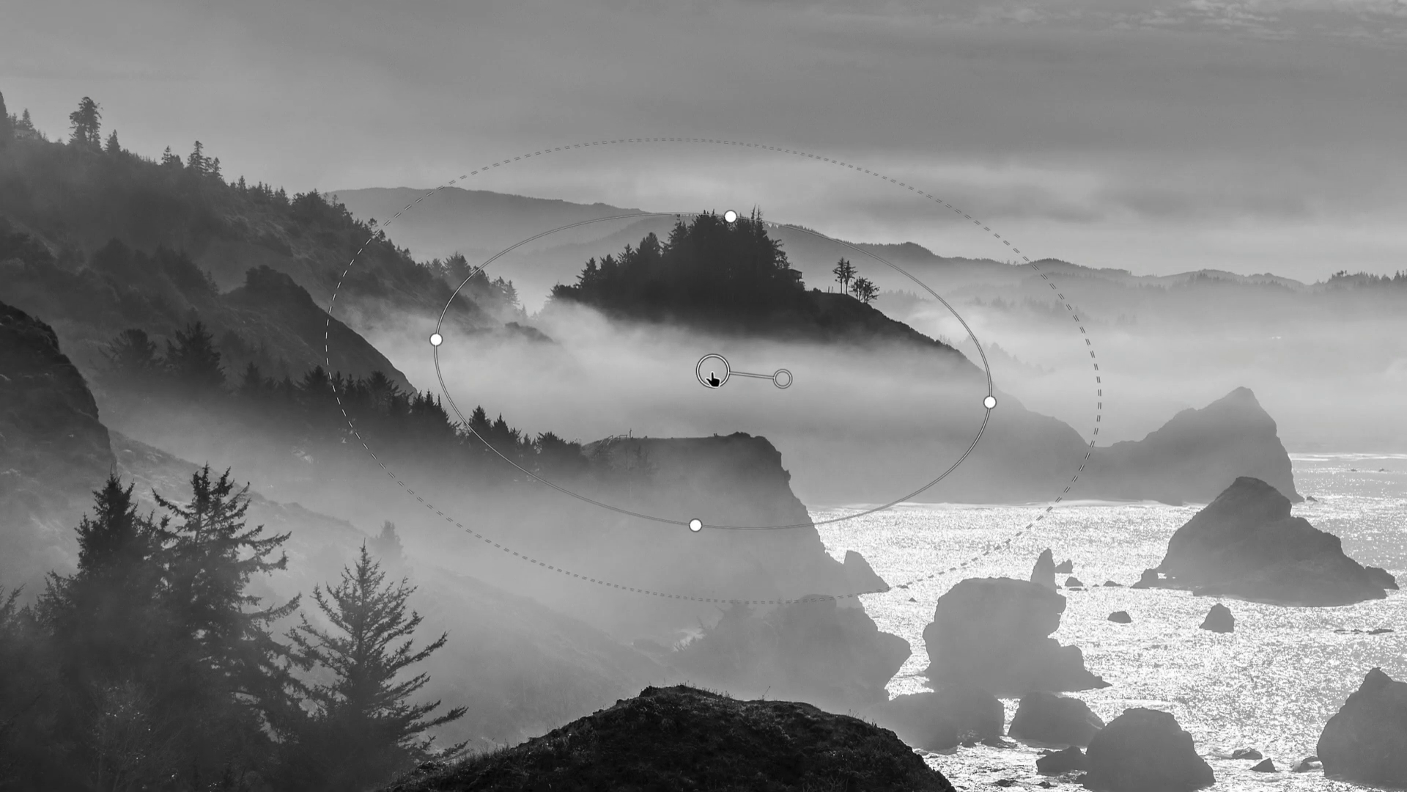
left_click_drag(711, 379, 749, 555)
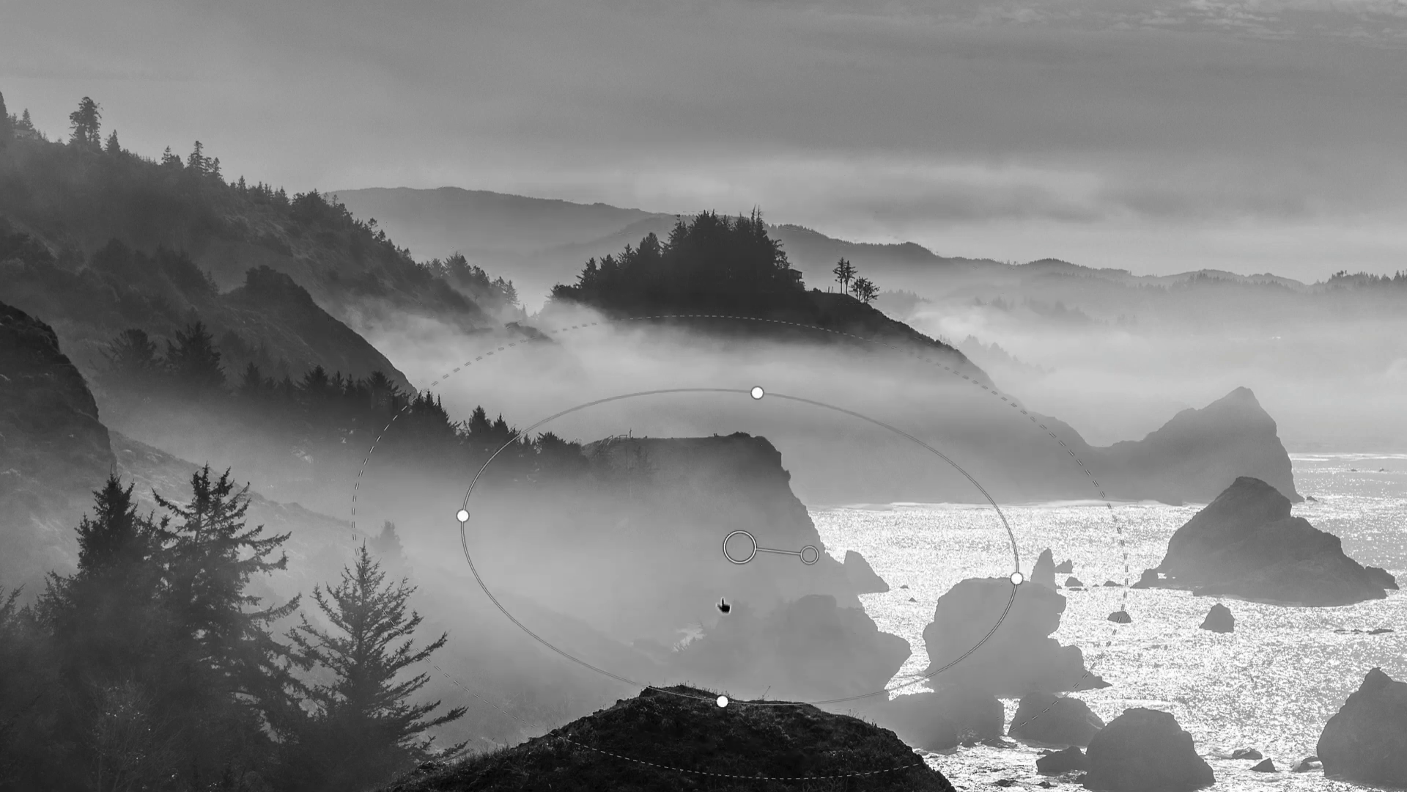
left_click_drag(740, 548, 713, 632)
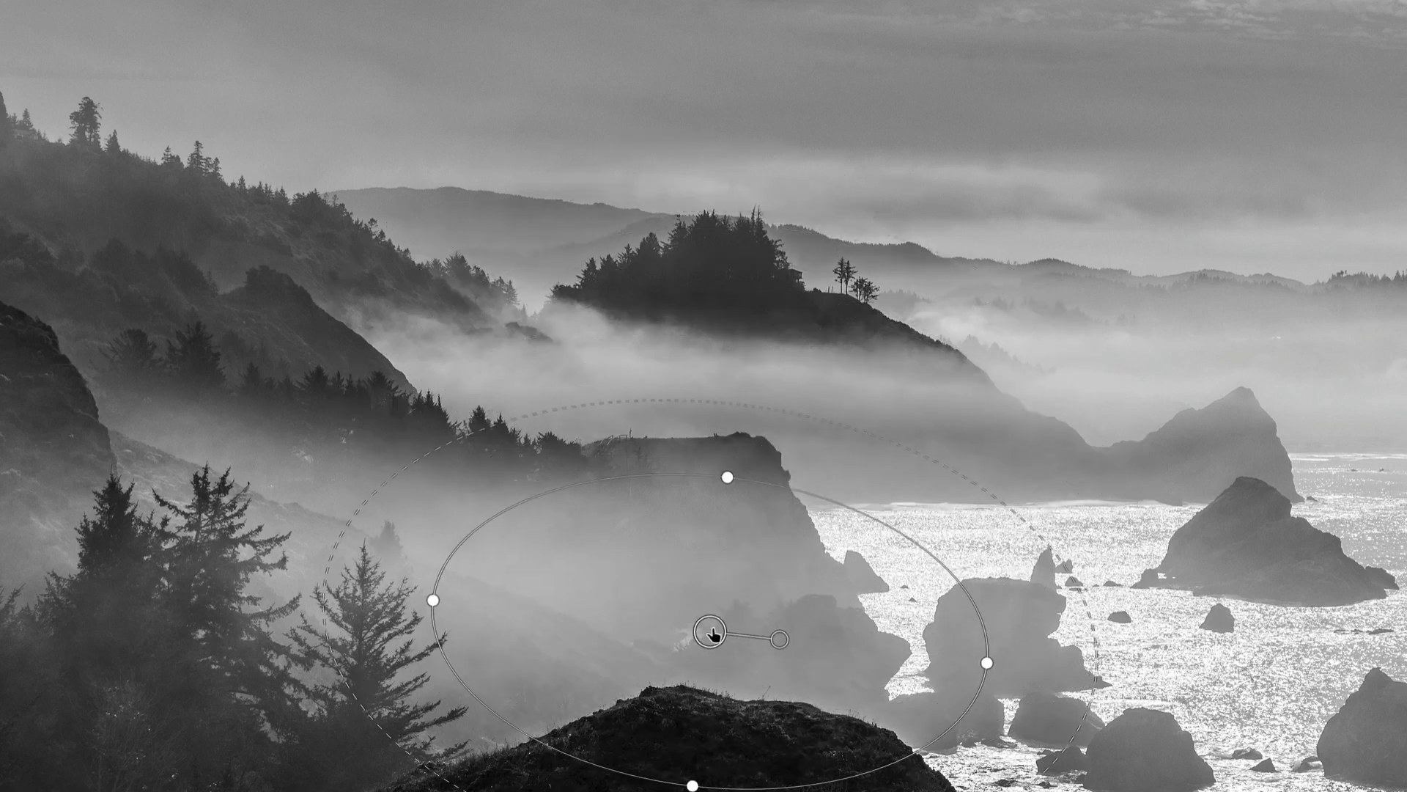
left_click_drag(713, 633, 682, 355)
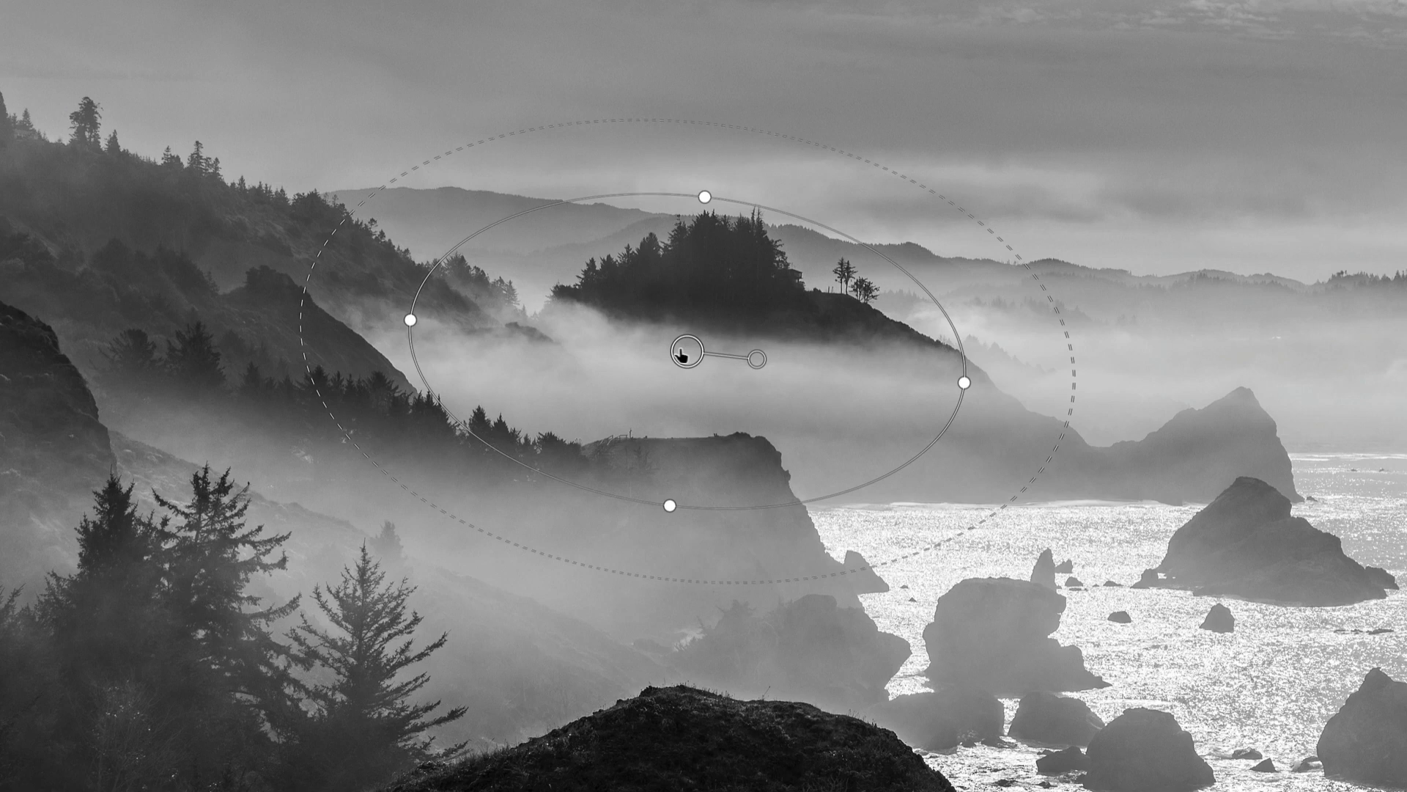